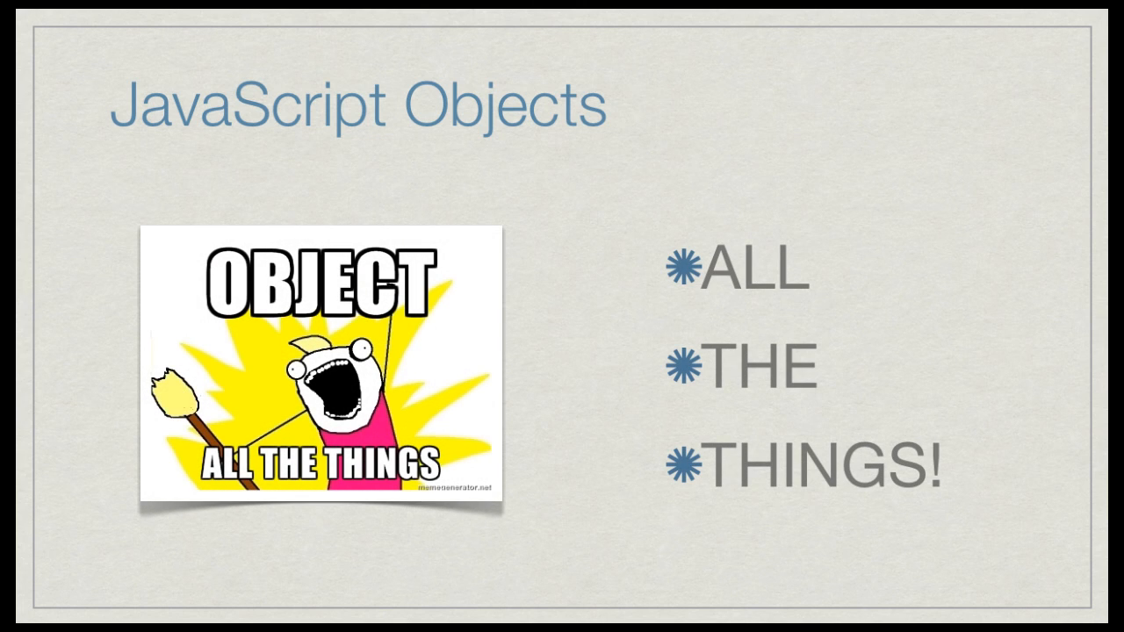
Step: Give someFunc a someKey property set to "some value" and log someFunc.someKey
{"action": "key", "text": "Right"}
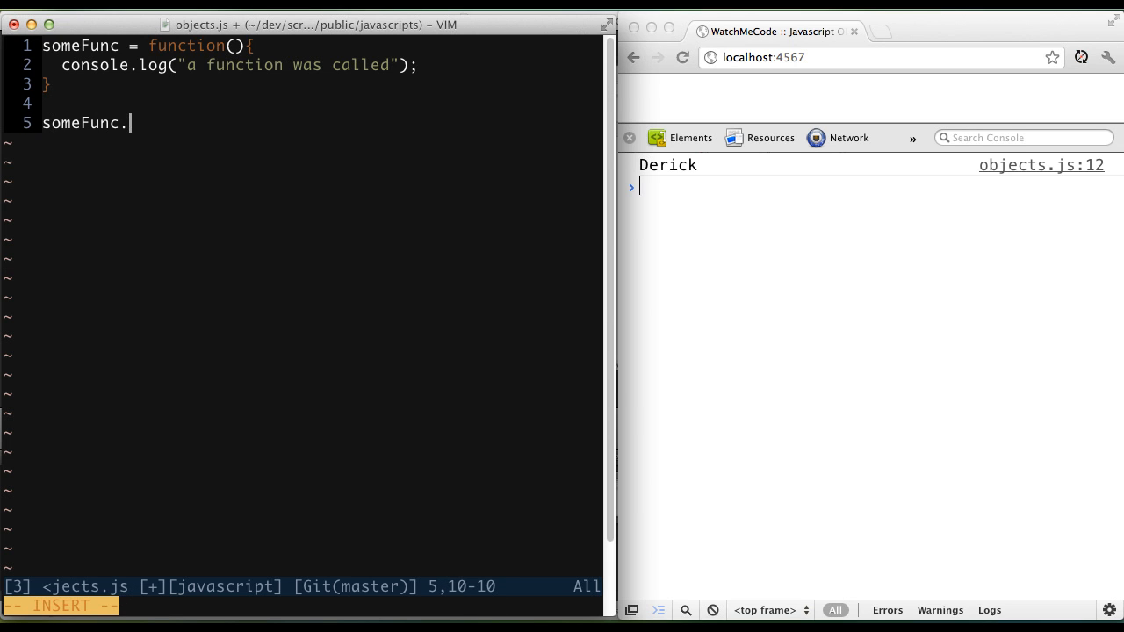
{"action": "type", "text": "someKey = \"some value\";"}
{"action": "type", "text": "console.log"}
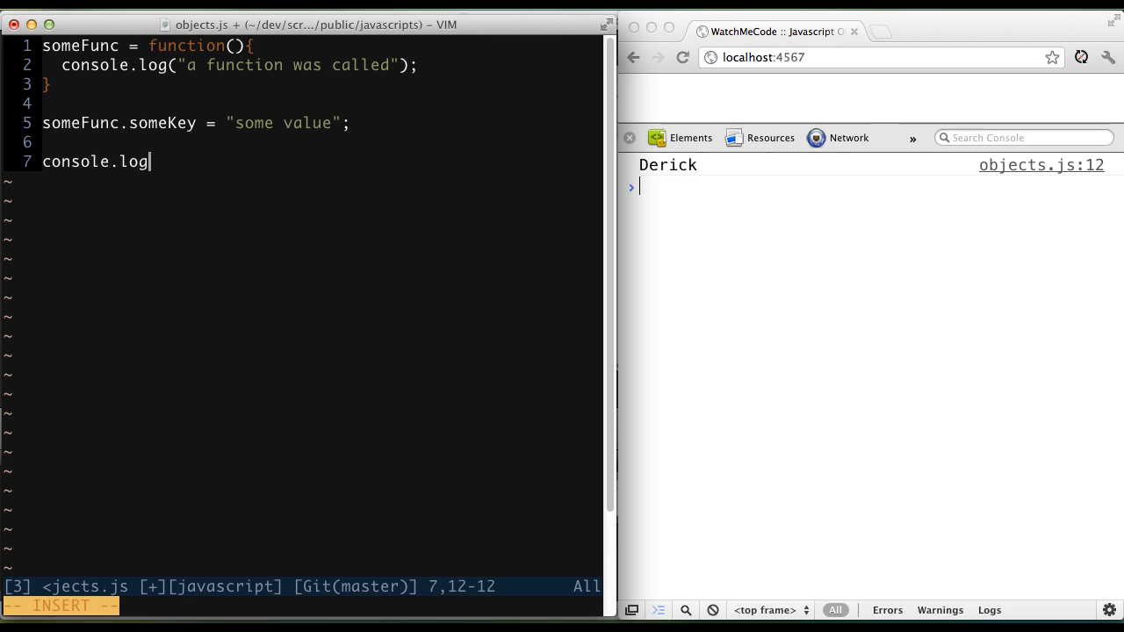
{"action": "type", "text": "(someFunc.someKey);"}
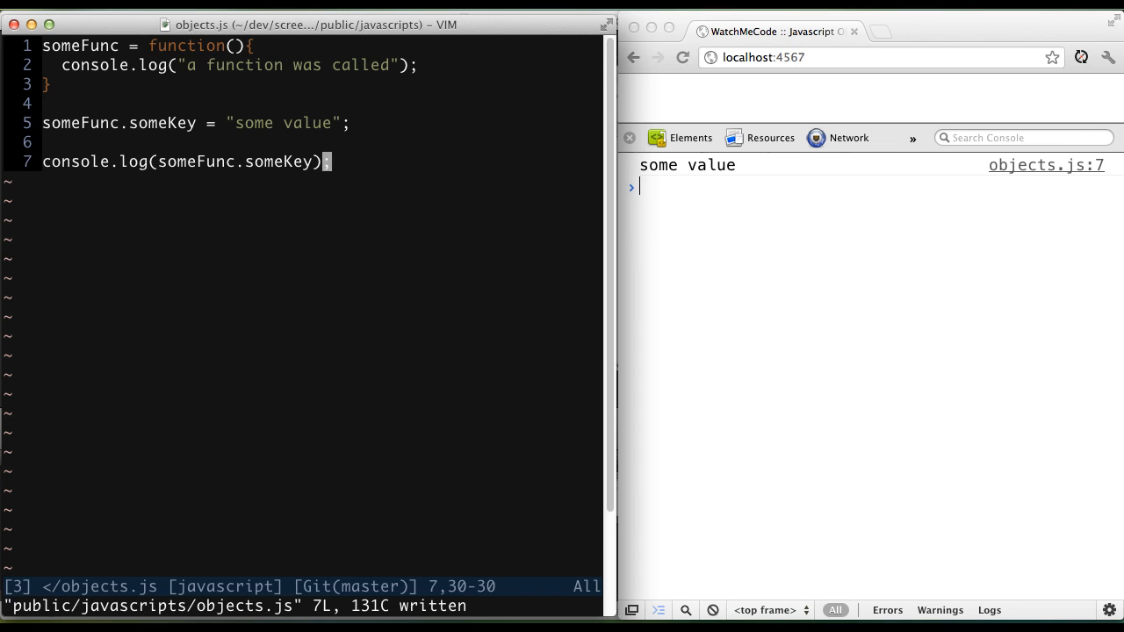
Step: Start a someFunc.doSomething function that logs "I'm doing something"
{"action": "type", "text": "someFunc"}
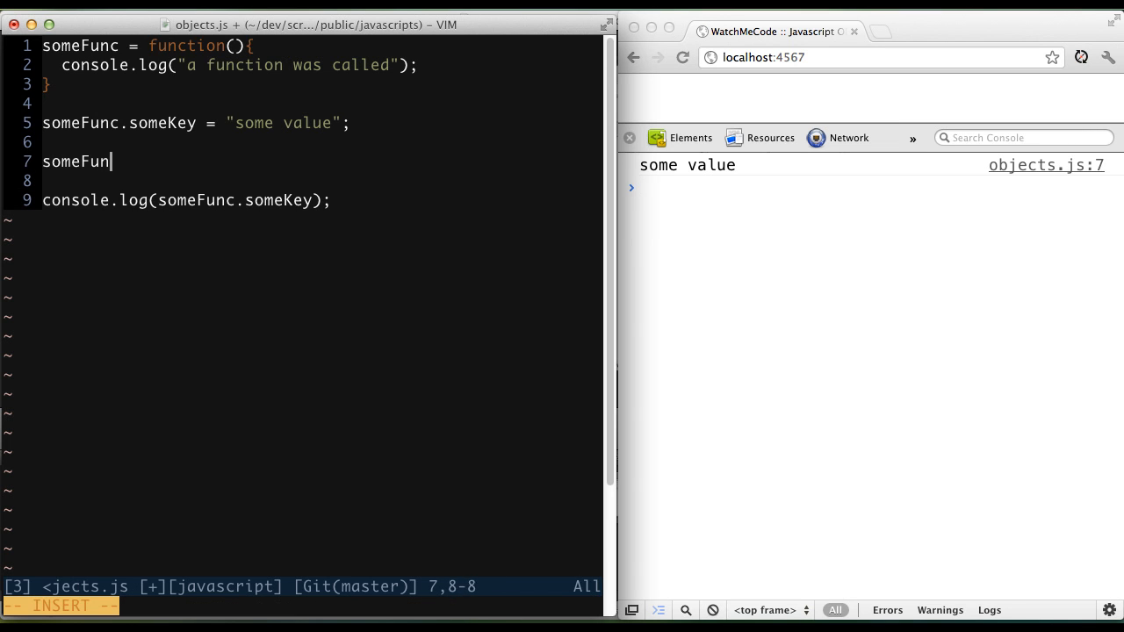
{"action": "type", "text": "c.doSomething = function"}
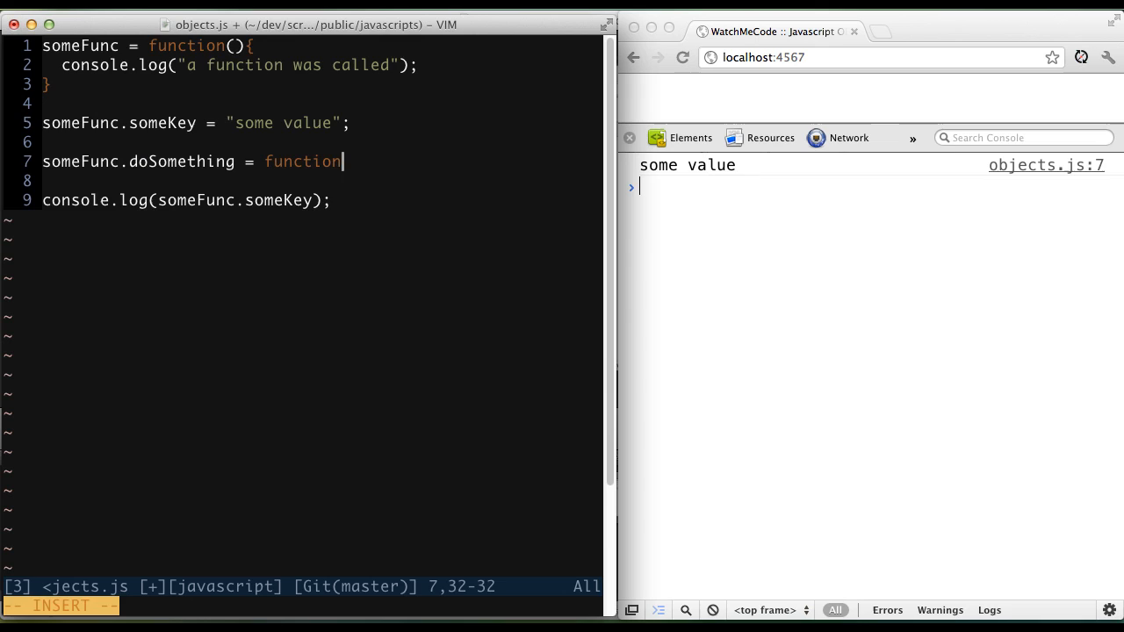
{"action": "type", "text": "(){"}
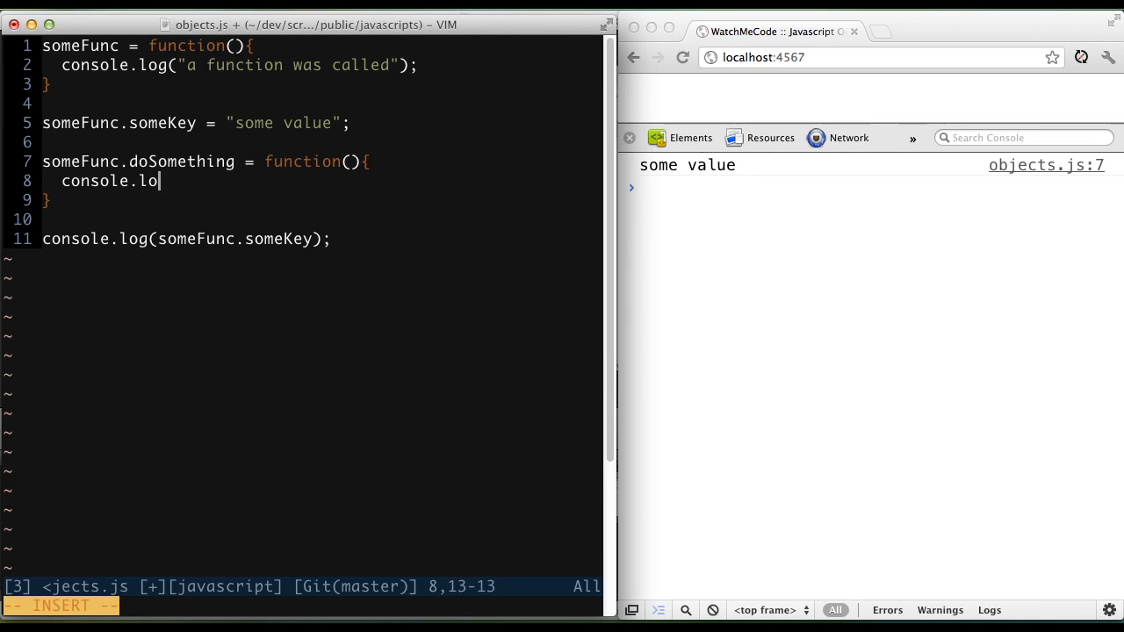
{"action": "type", "text": "g(\"I'm doing somethin"}
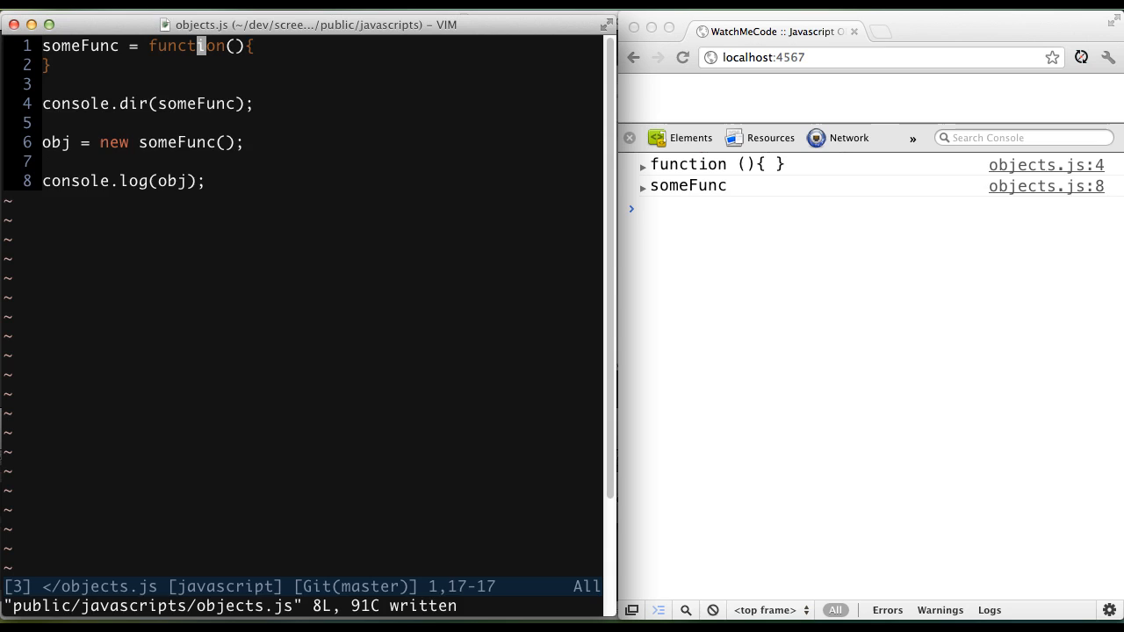
Step: Add console.log(this) inside the constructor body
{"action": "type", "text": "console.lo"}
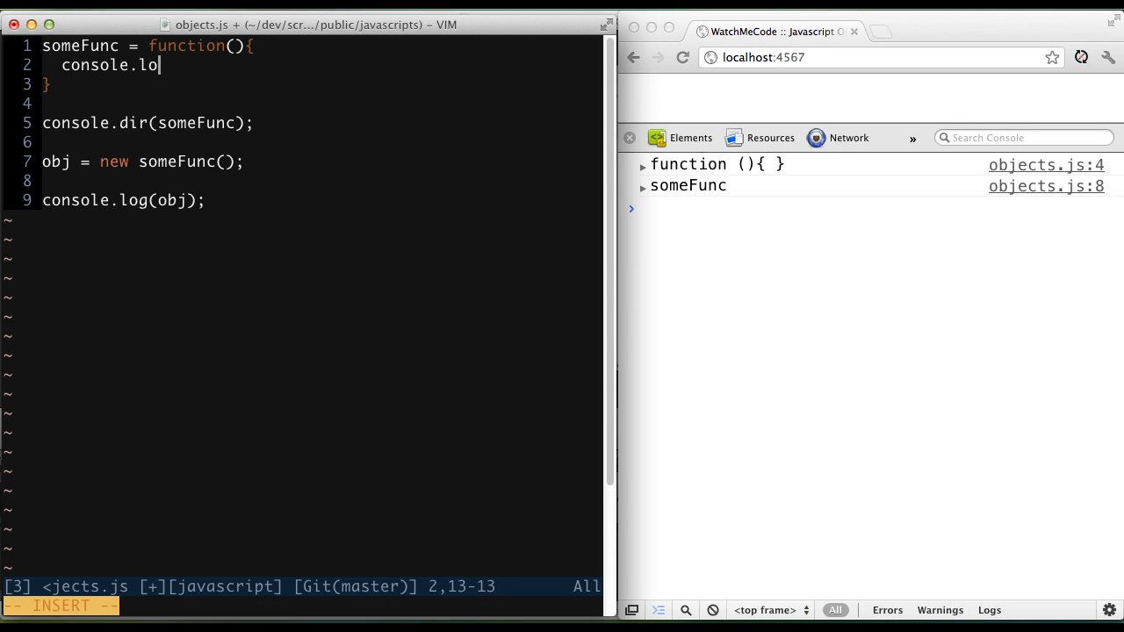
{"action": "type", "text": "g(this);"}
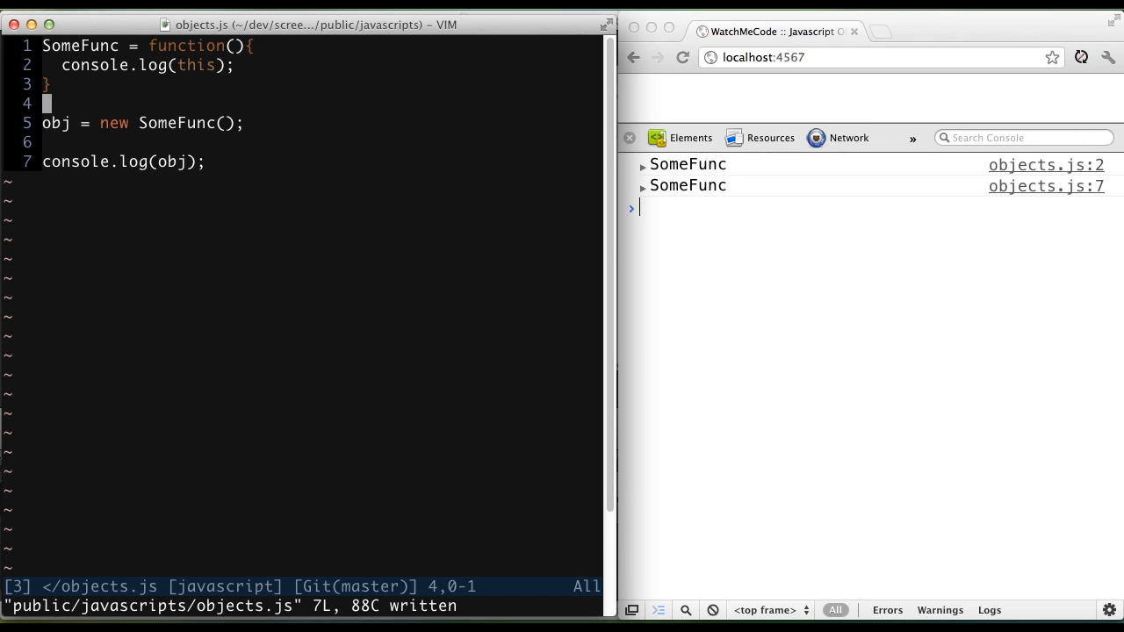
Step: Add anotherFunc = function(){ console.log("I'm a stand...") } below SomeFunc
{"action": "type", "text": "s"}
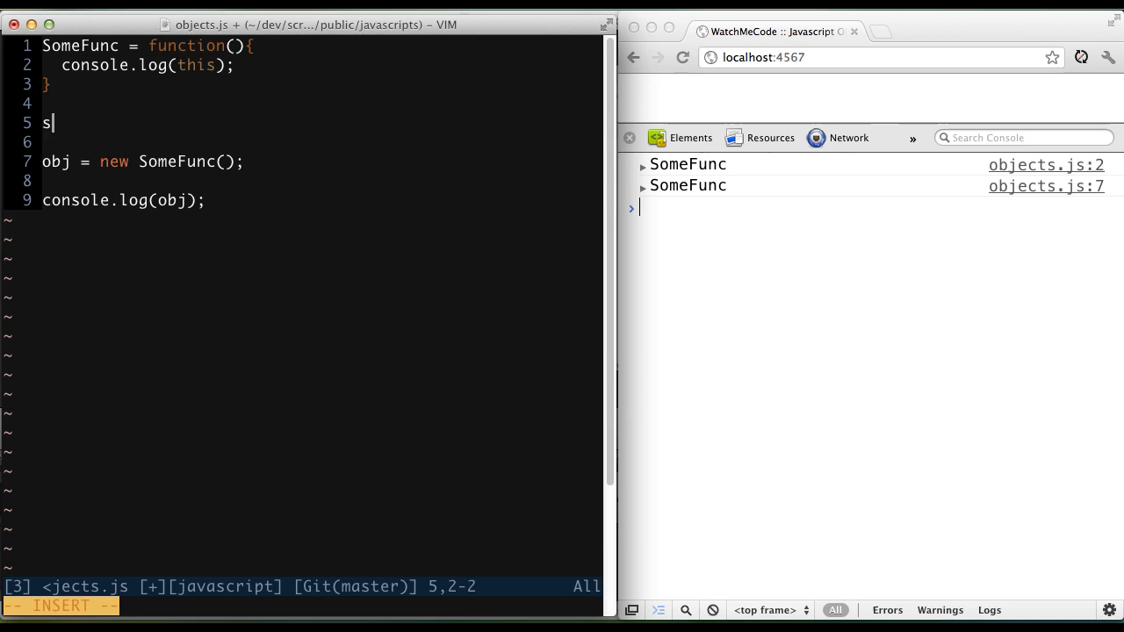
{"action": "type", "text": "anotherFunc ="}
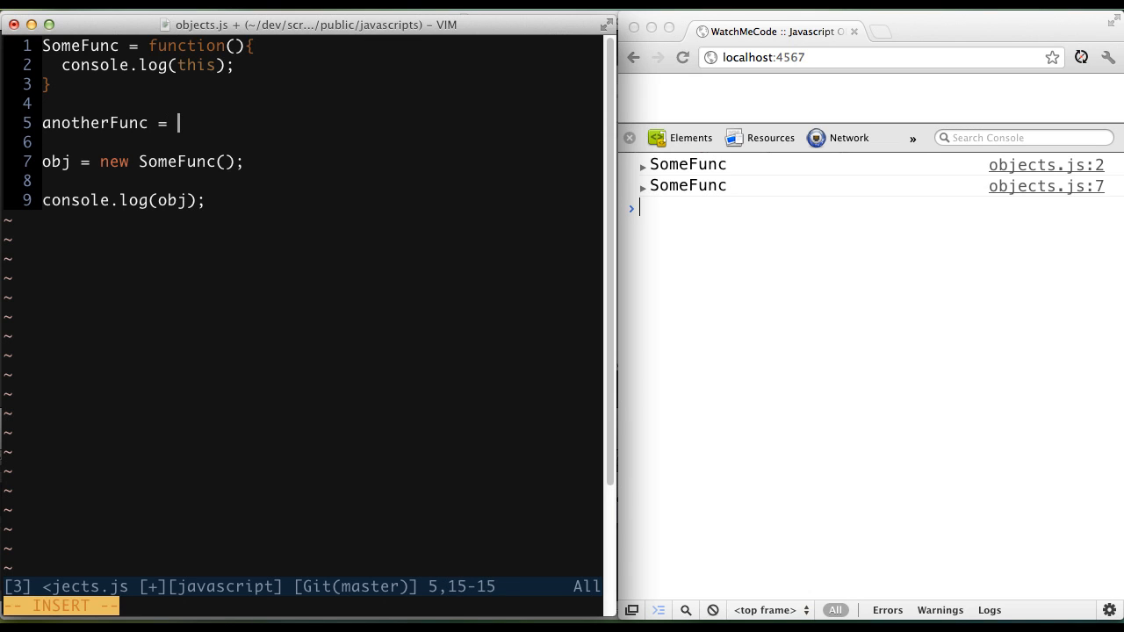
{"action": "type", "text": "function(){"}
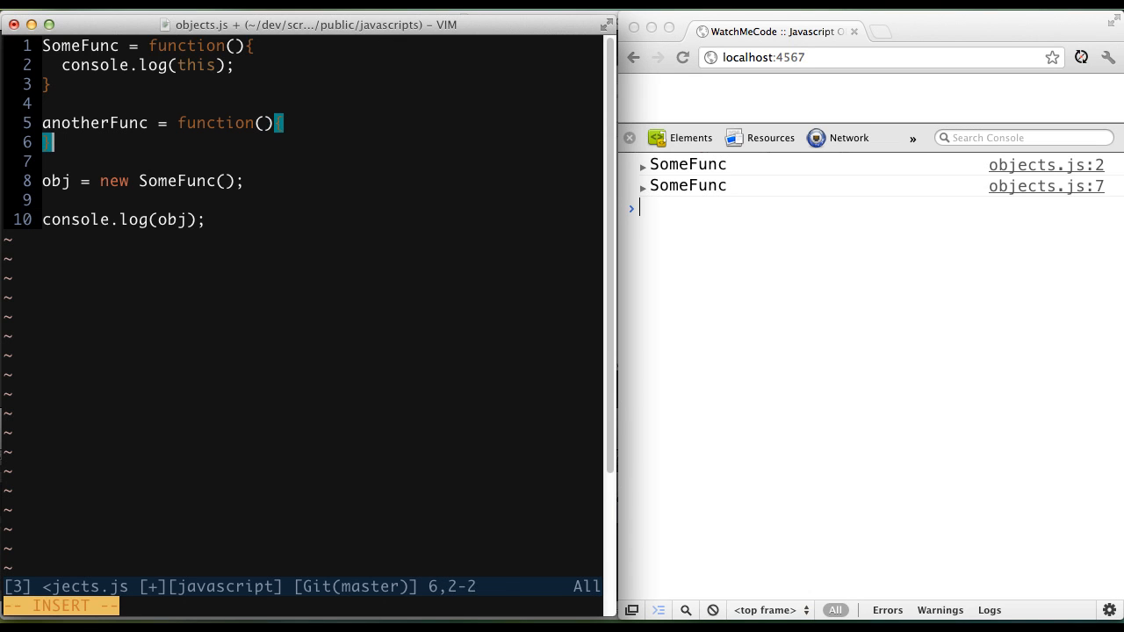
{"action": "type", "text": "console.log"}
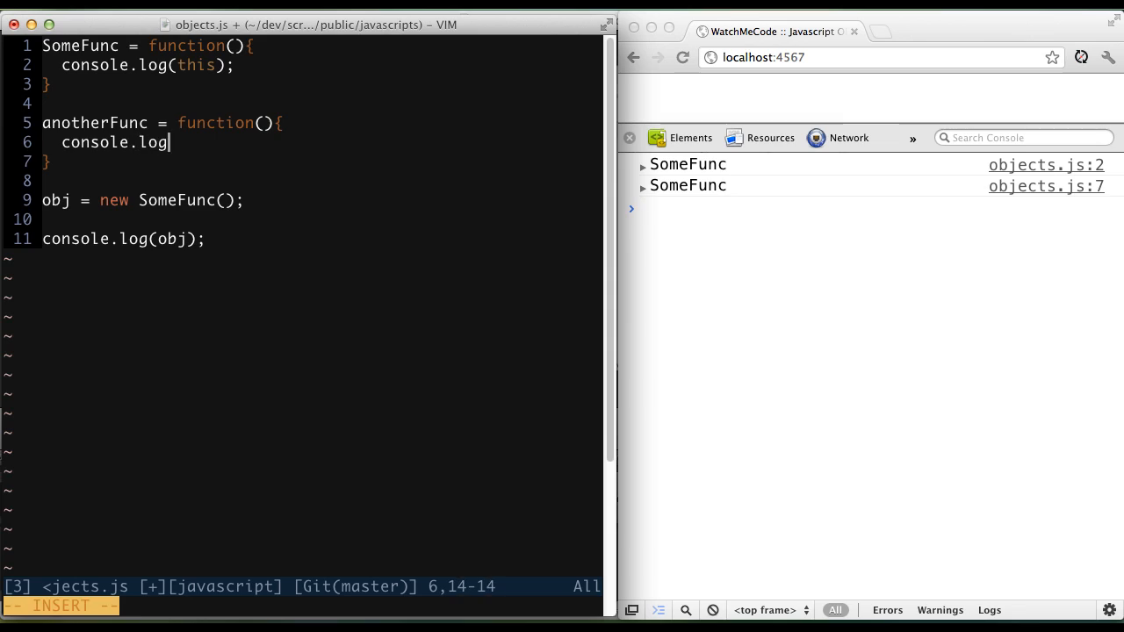
{"action": "type", "text": "\"I'm a stand"}
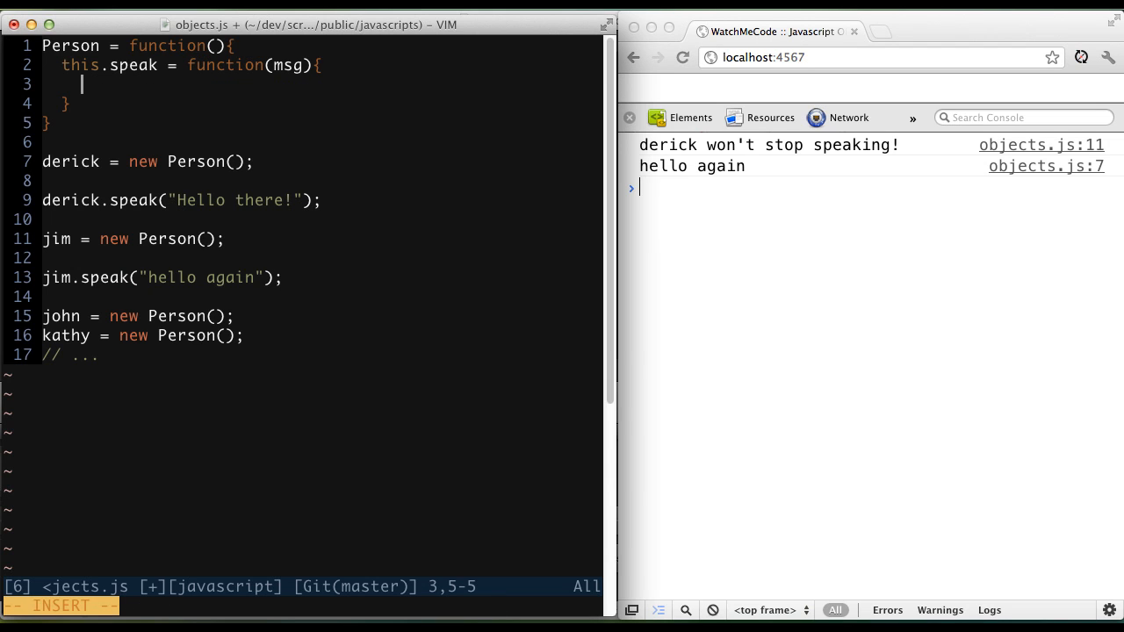
Step: Log msg in speak and give Person a name parameter stored as this.name
{"action": "type", "text": "console.log("}
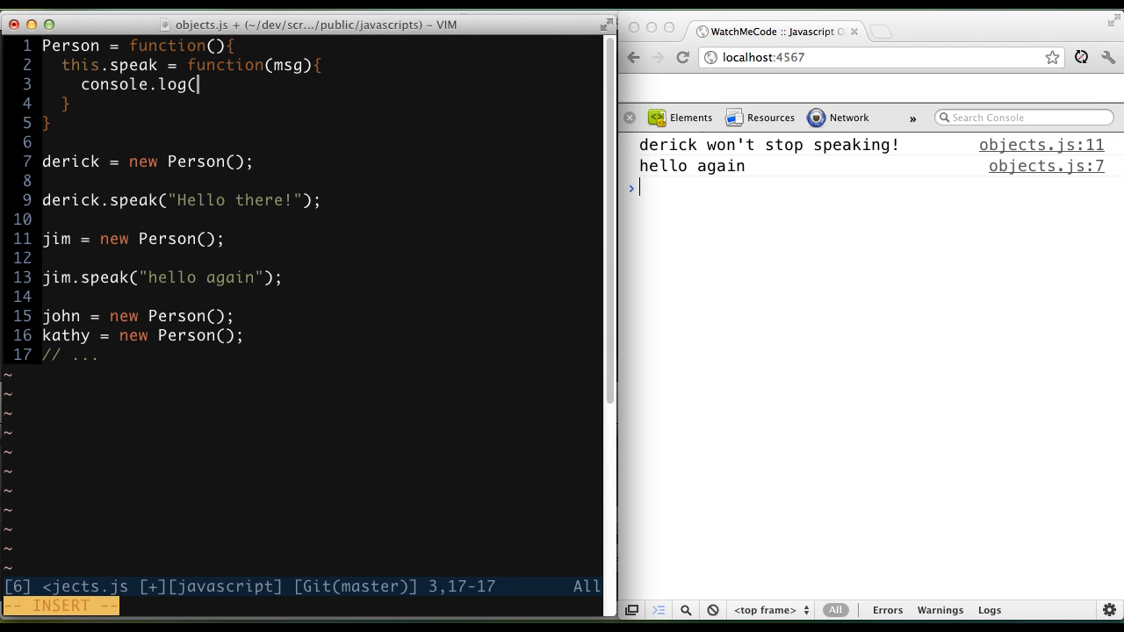
{"action": "type", "text": "msg);"}
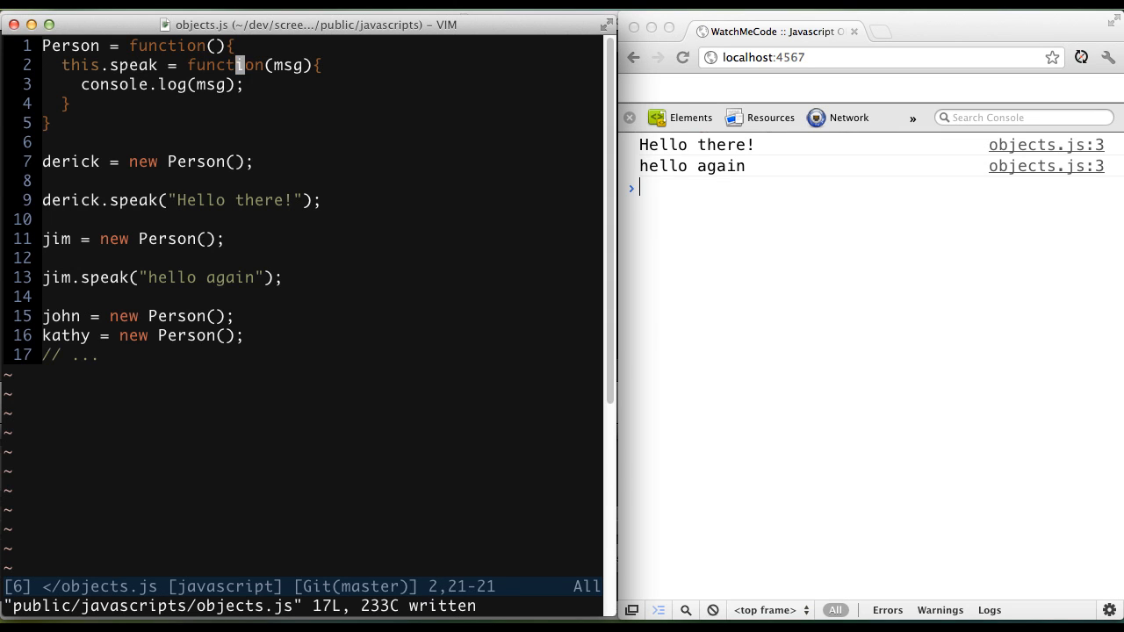
{"action": "type", "text": "name"}
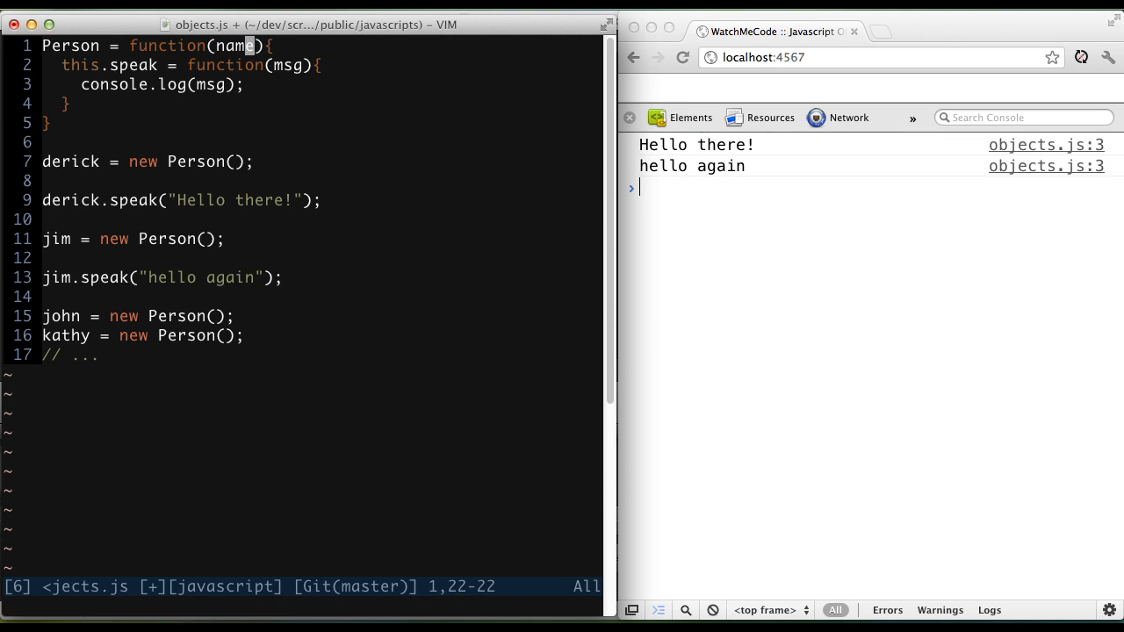
{"action": "type", "text": "this.name = name"}
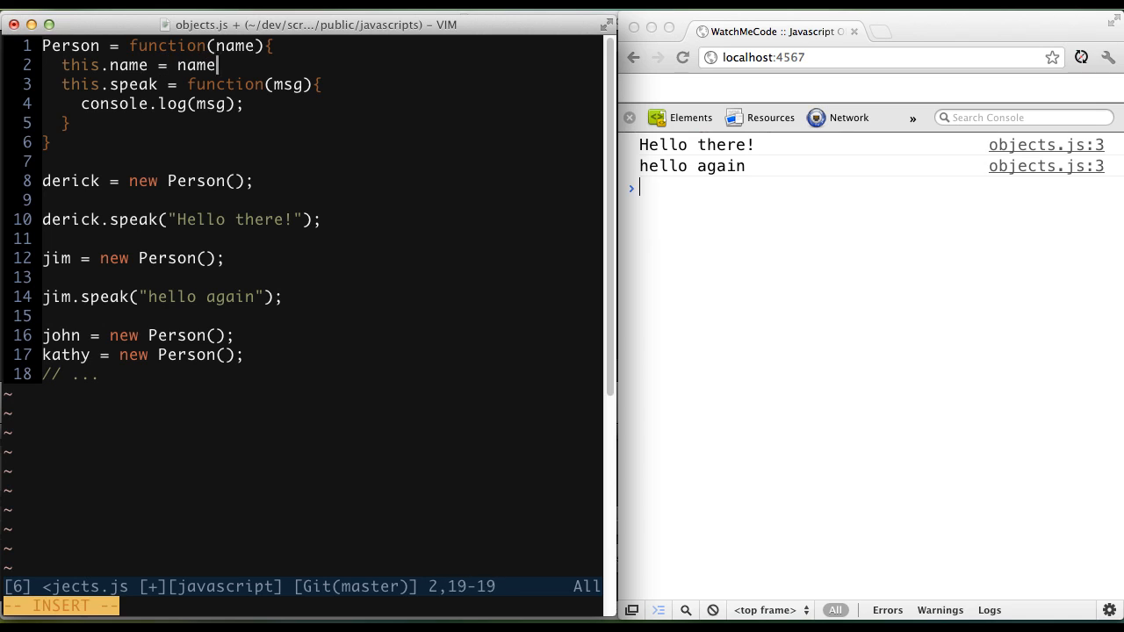
Step: Log name + " says " + msg in speak, and pass "derick" and "jim" as names
{"action": "type", "text": "name"}
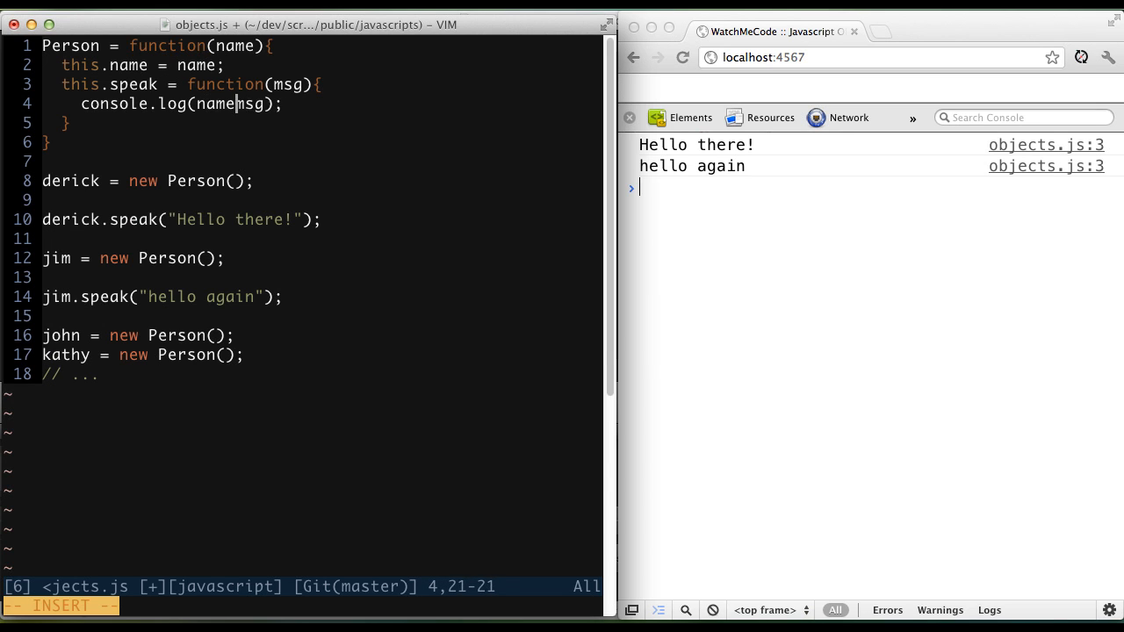
{"action": "type", "text": "+ \" says \" +"}
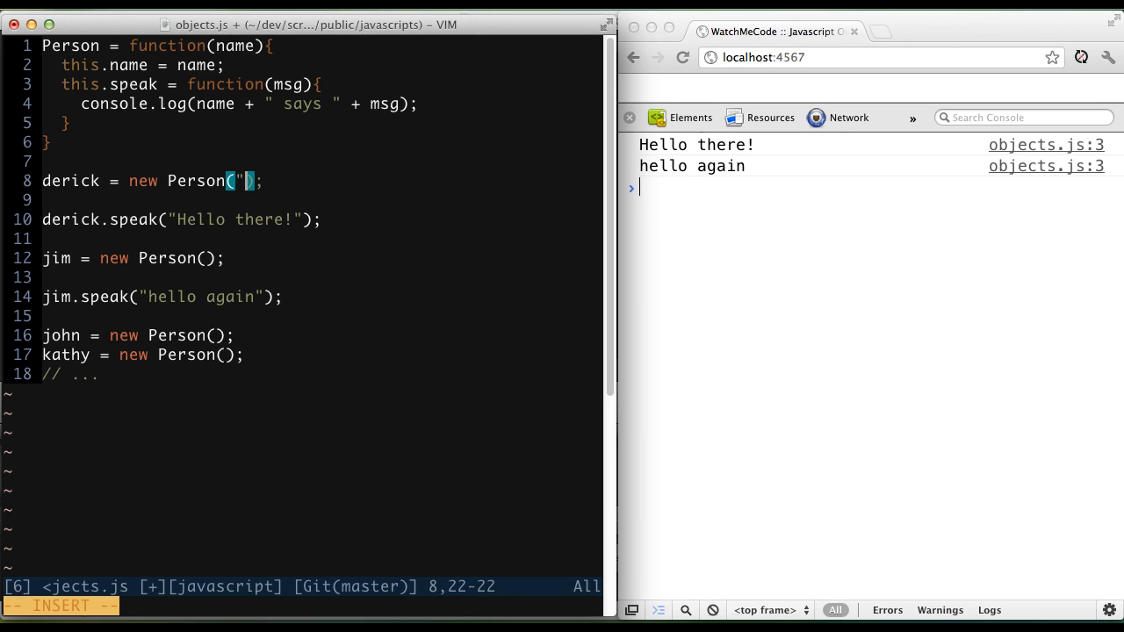
{"action": "type", "text": "derick"}
{"action": "left_click", "coordinate": [138, 259]}
{"action": "type", "text": "\""}
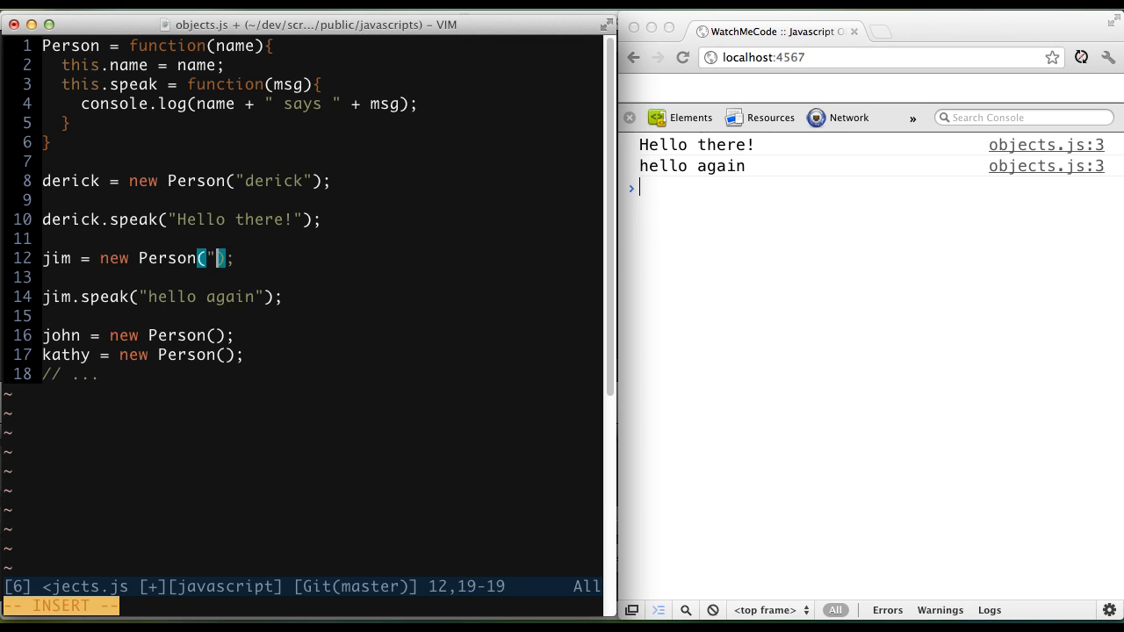
{"action": "type", "text": "jim"}
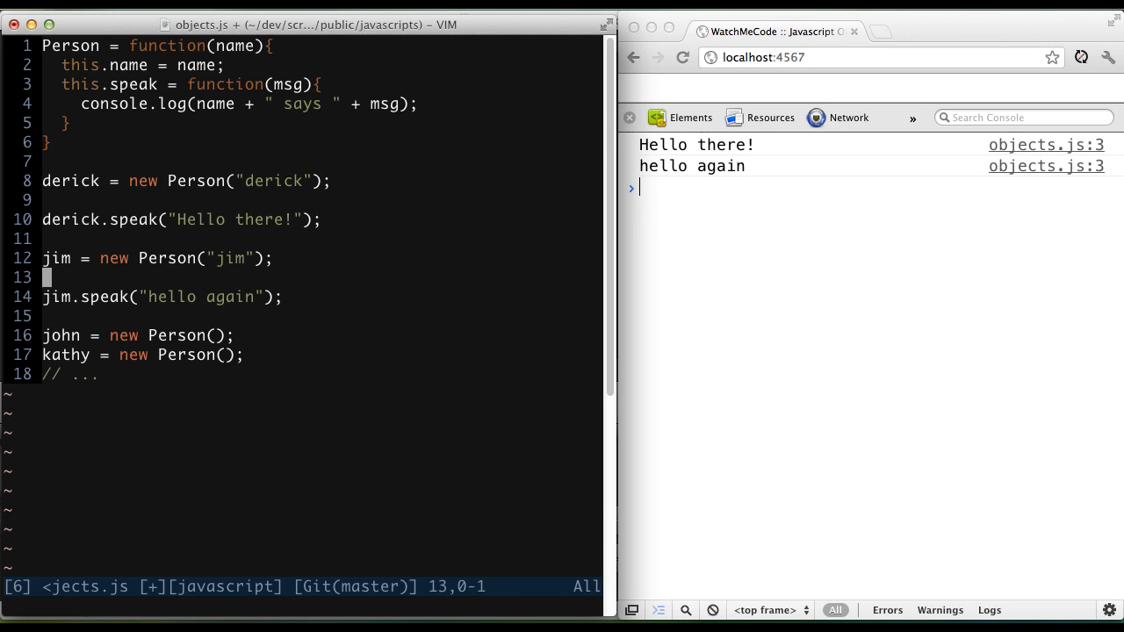